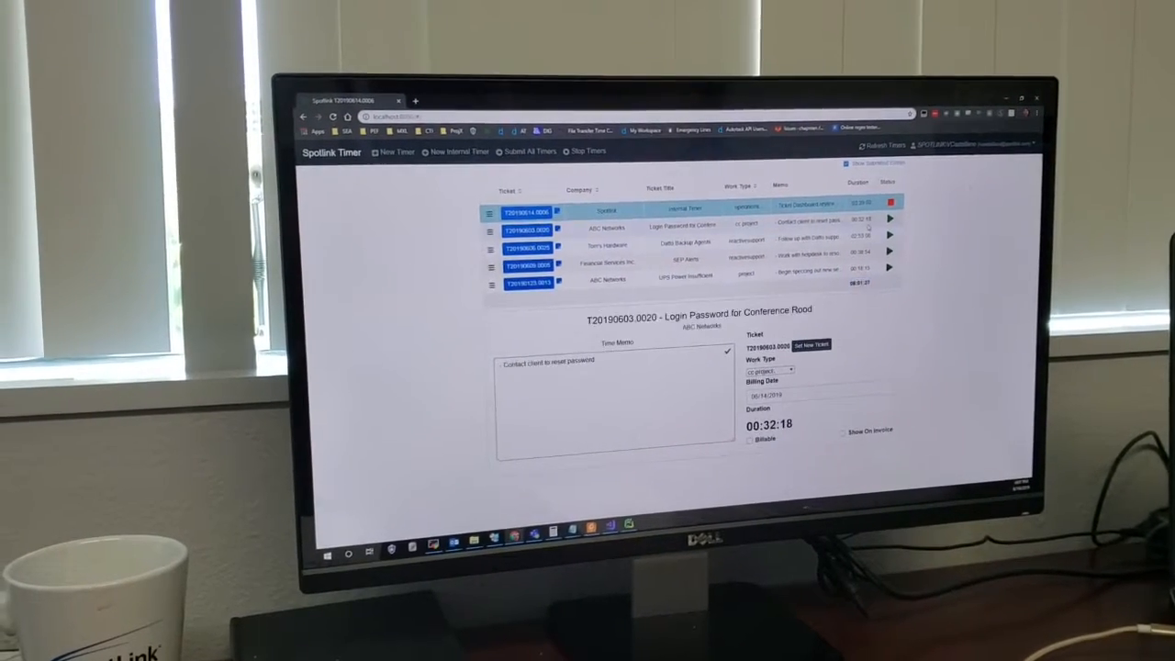
- Switch to the Datto Backup Agents timer, showing its follow-up notes
click(533, 282)
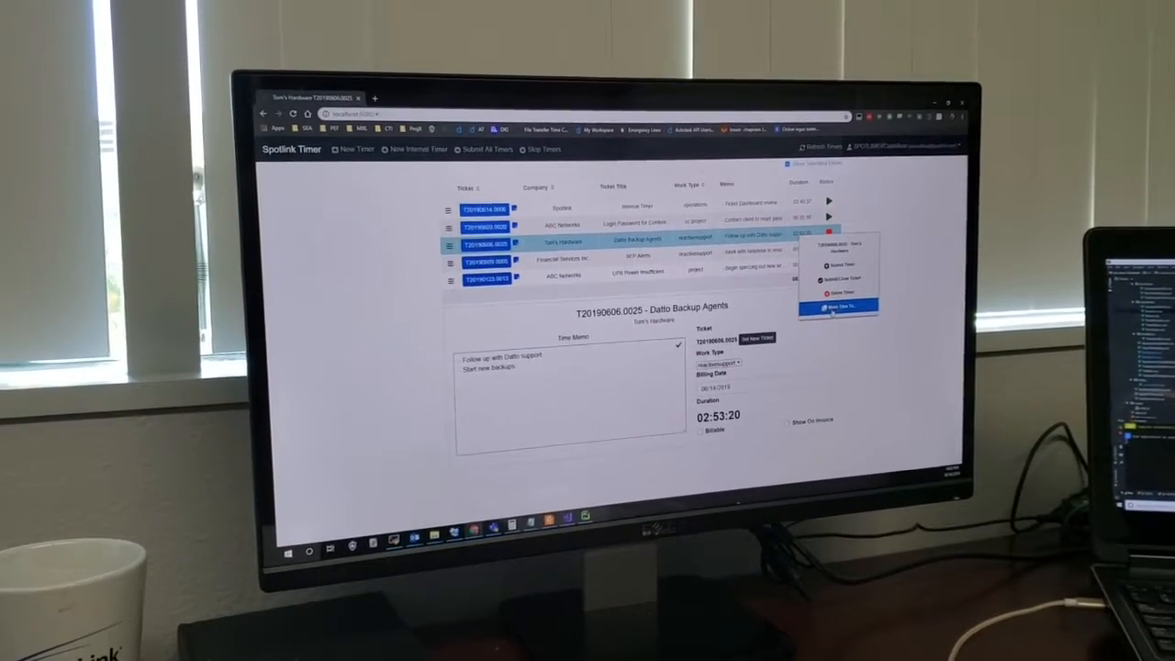
- Move time from Datto Backup Agents onto the Login Password for Conference Room timer
click(838, 304)
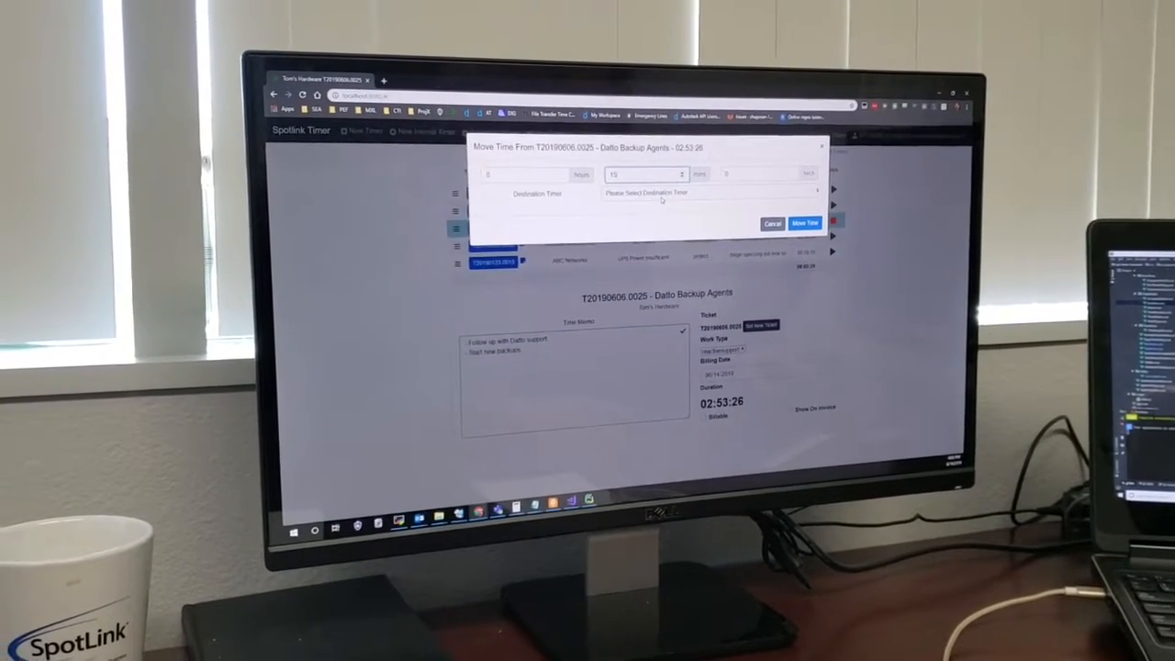
click(707, 193)
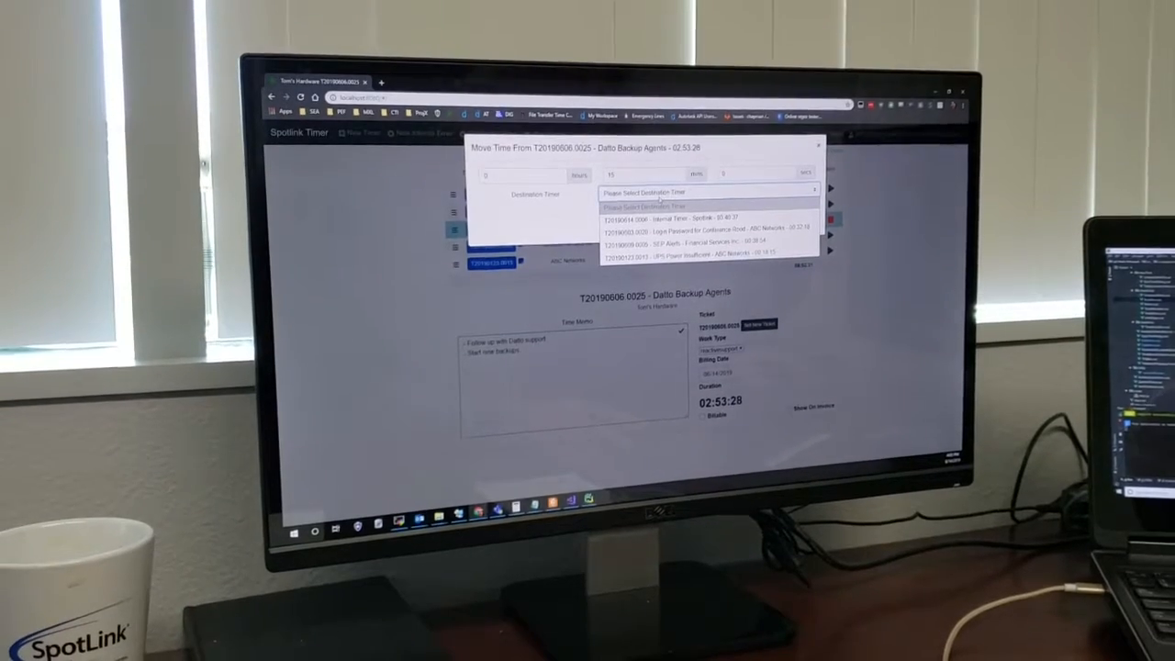
click(688, 231)
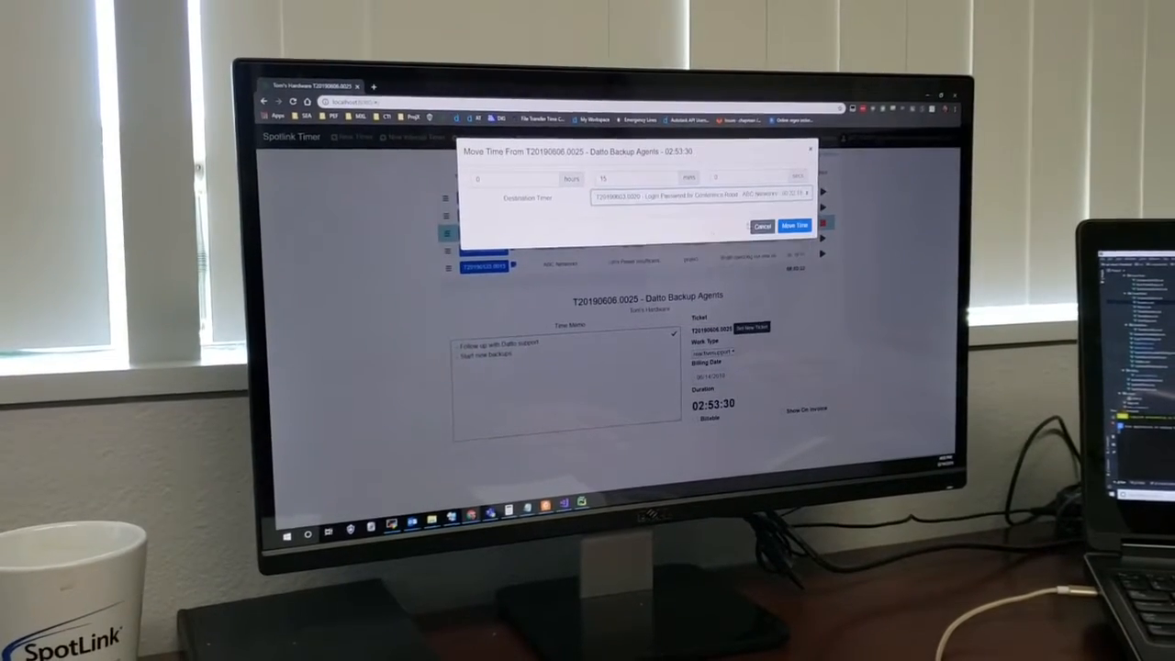
click(793, 226)
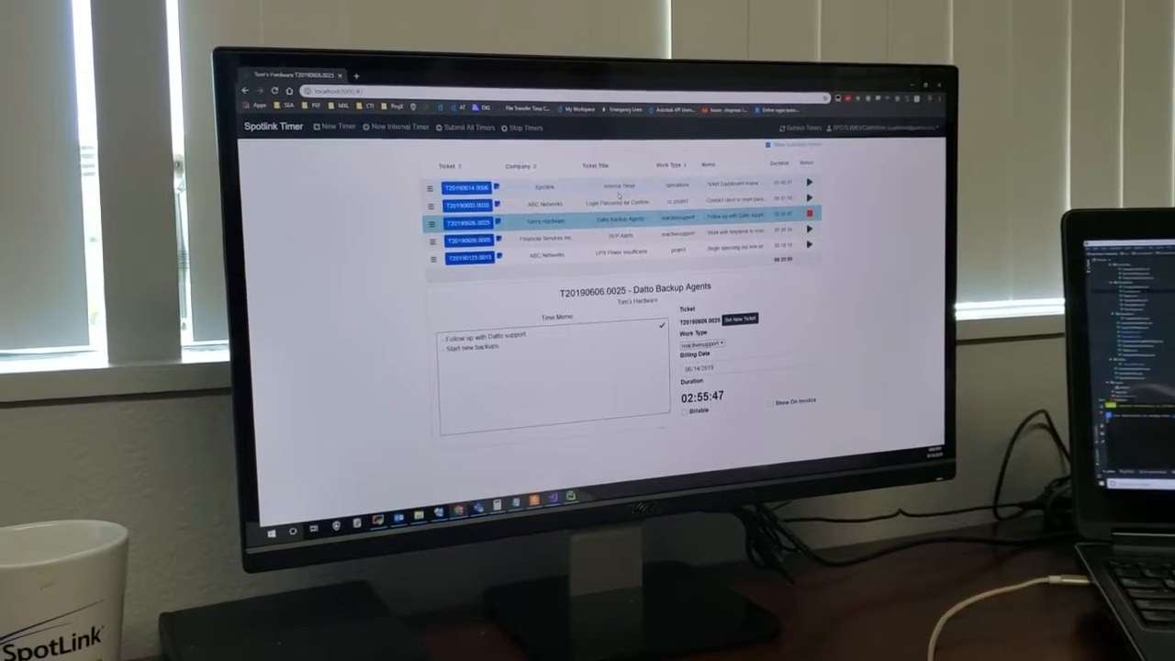
- Start a new SpotLink internal timer (T20190614.0006) at the bottom of the list
click(336, 126)
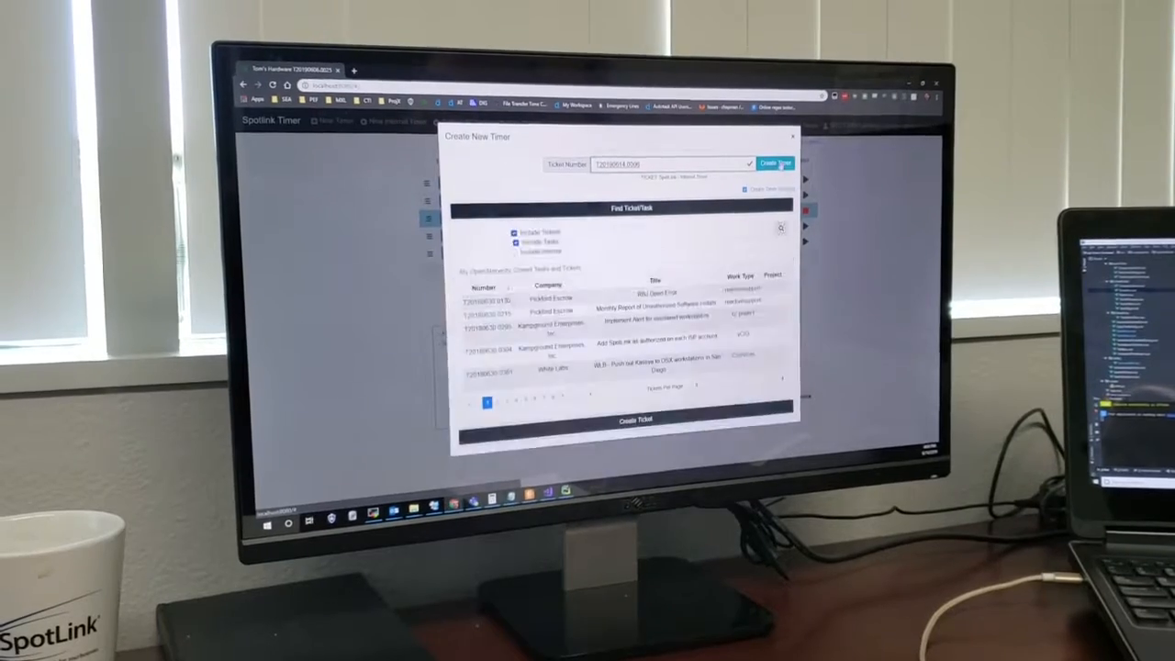
click(775, 161)
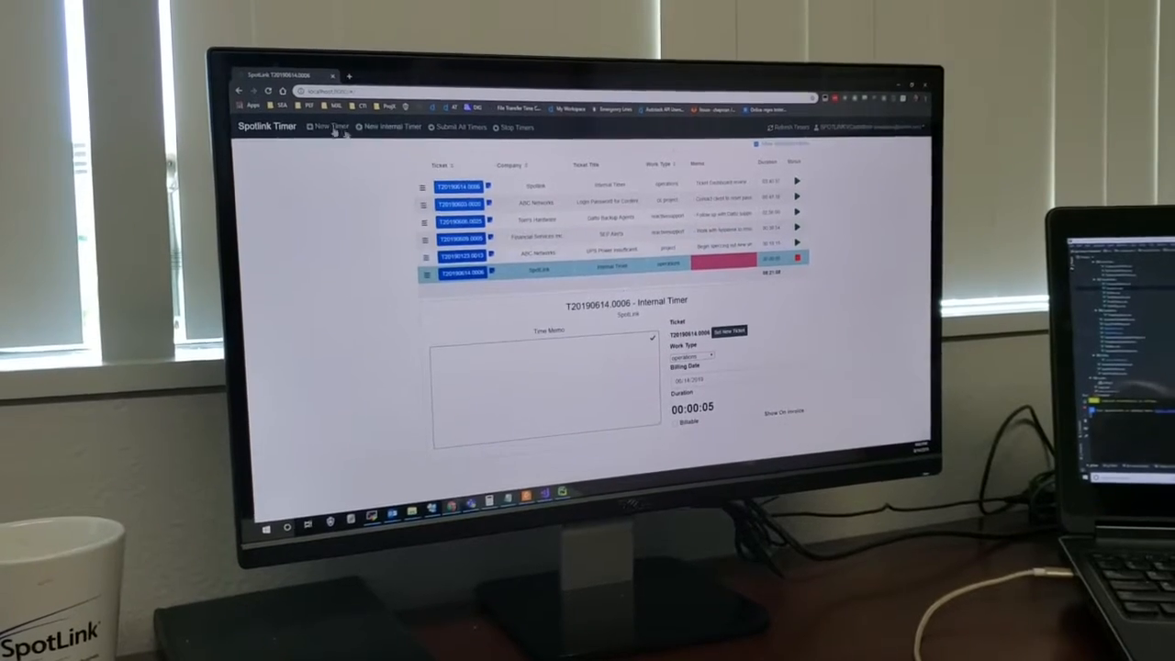
- Fill a new SpotLink ticket 'Test Ticket' with a work type and short description
click(327, 126)
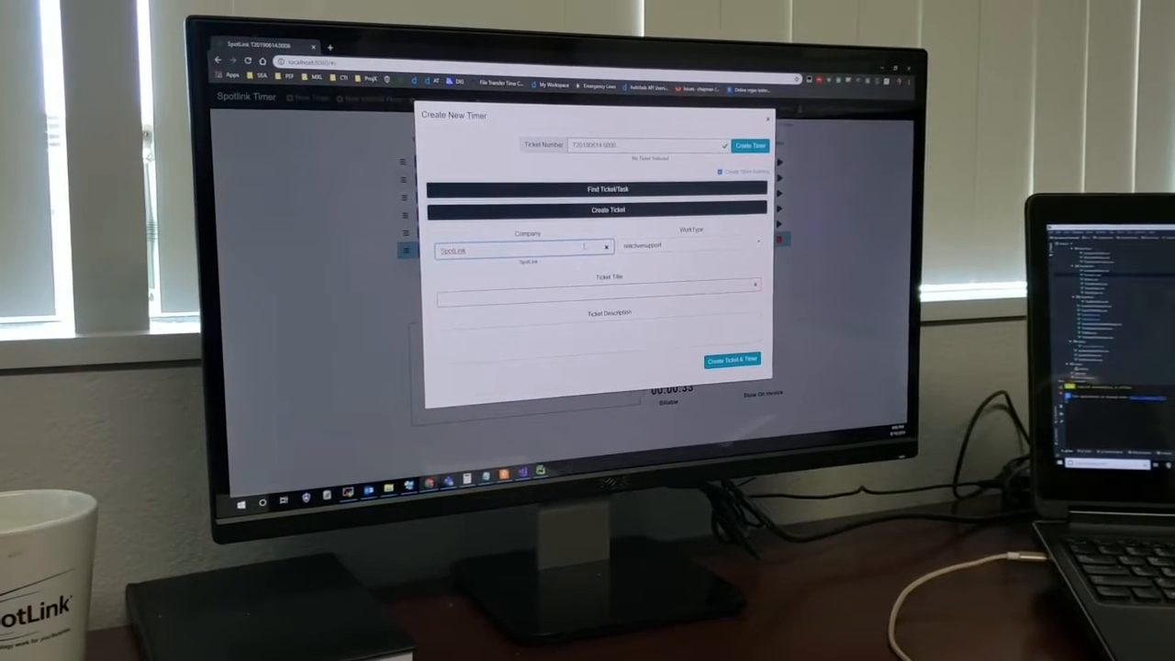
click(689, 246)
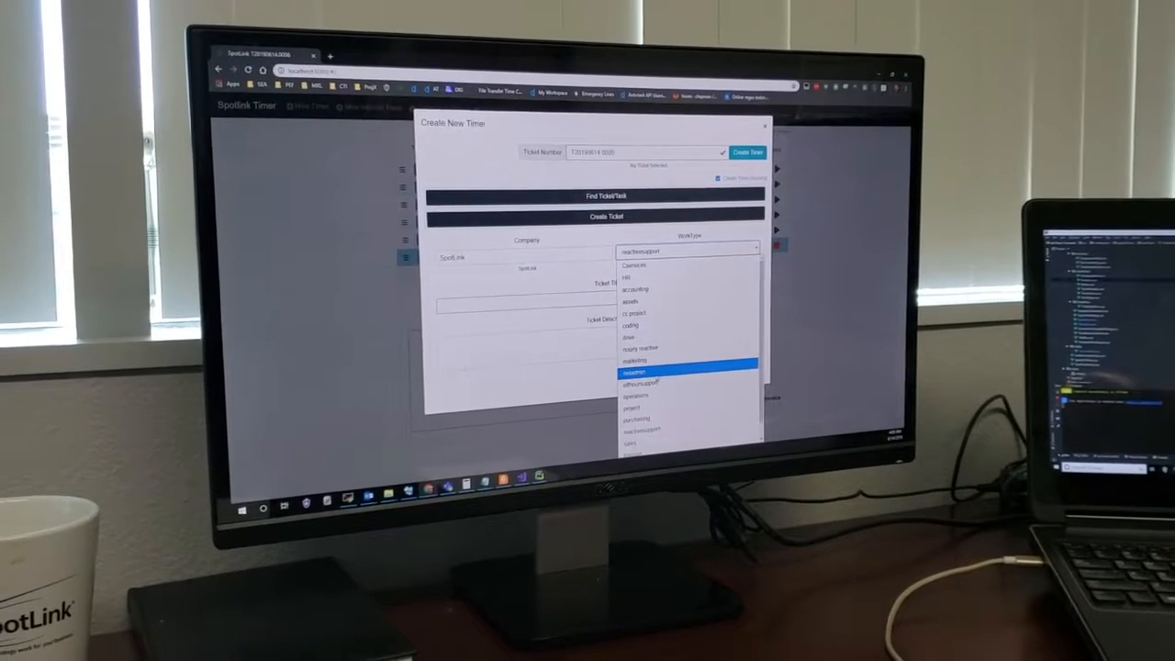
click(658, 371)
text(Test Ticket)
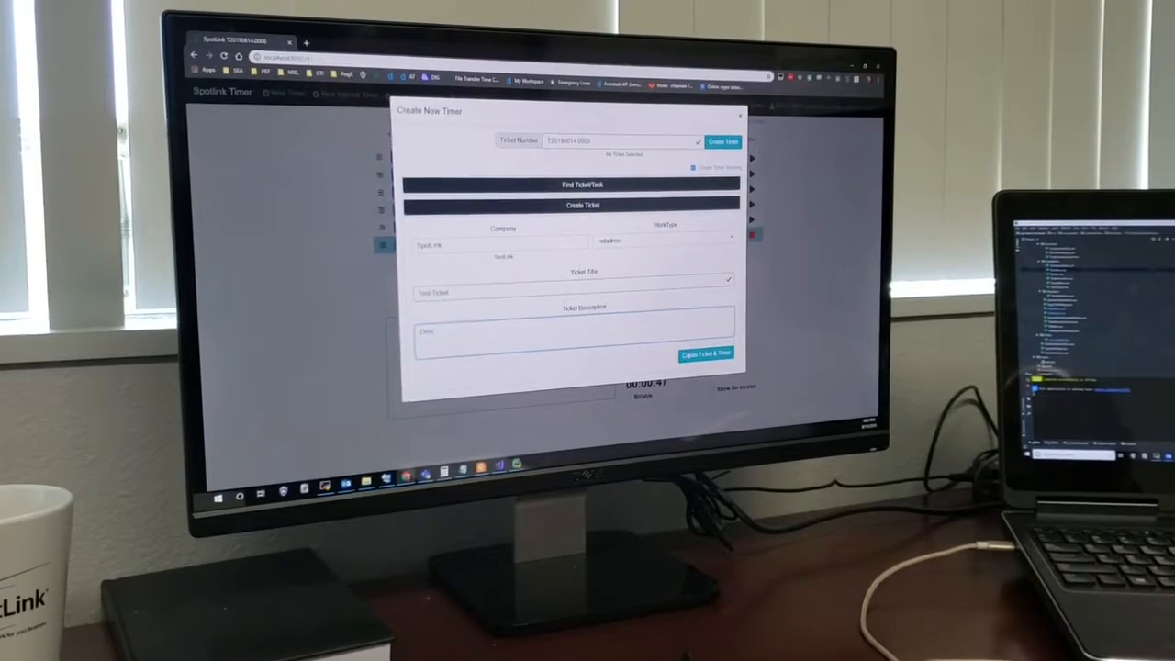
- Create Test Ticket (T20190614.0026) with its running timer and a memo note
click(705, 355)
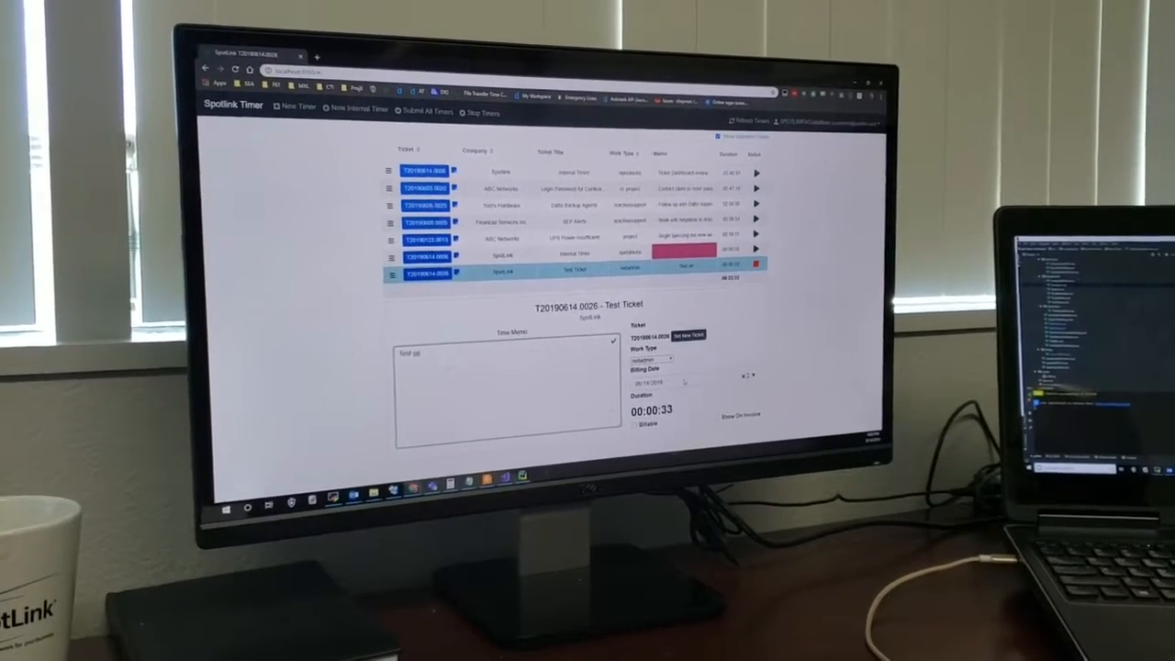
click(650, 358)
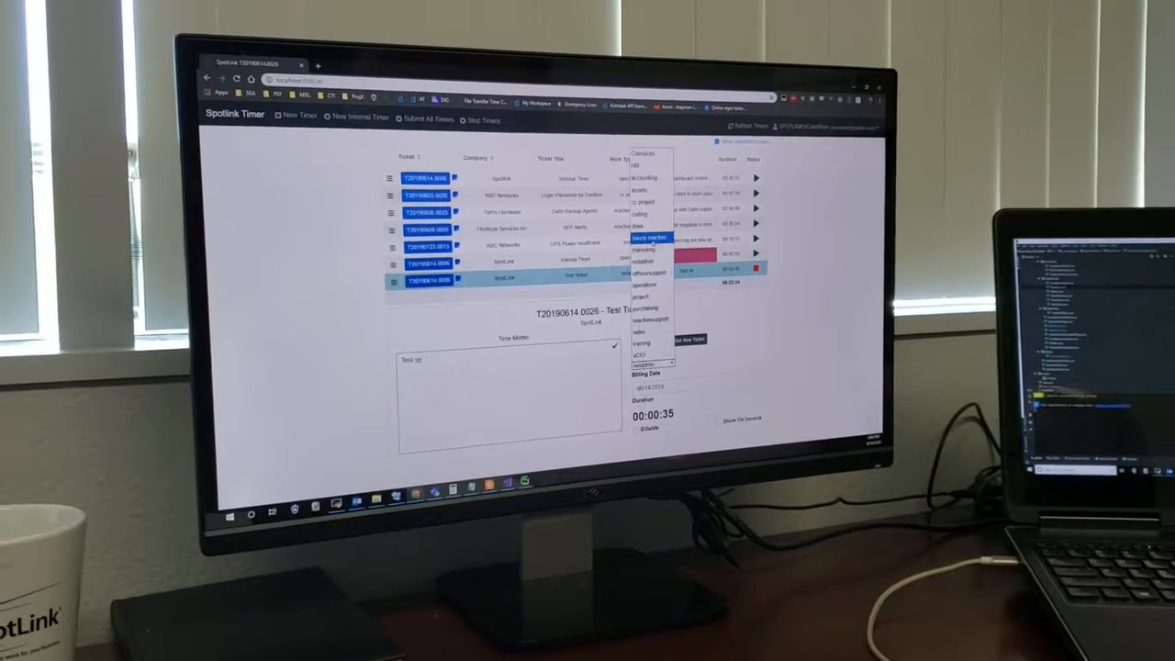